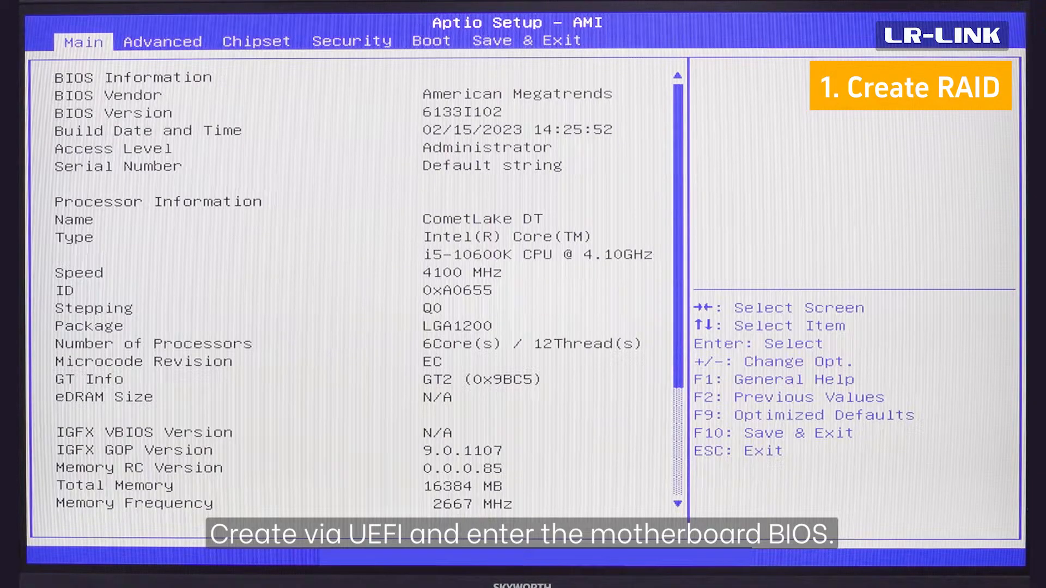
Start a new RAID configuration with both Samsung SSD 980 PRO 500GB drives enabled
left_click(162, 41)
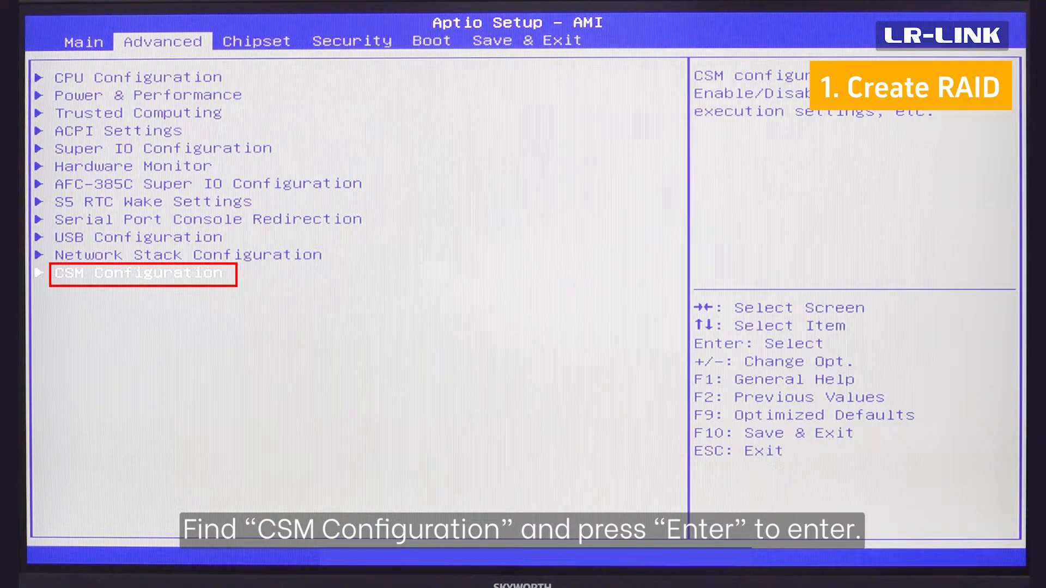
key("enter")
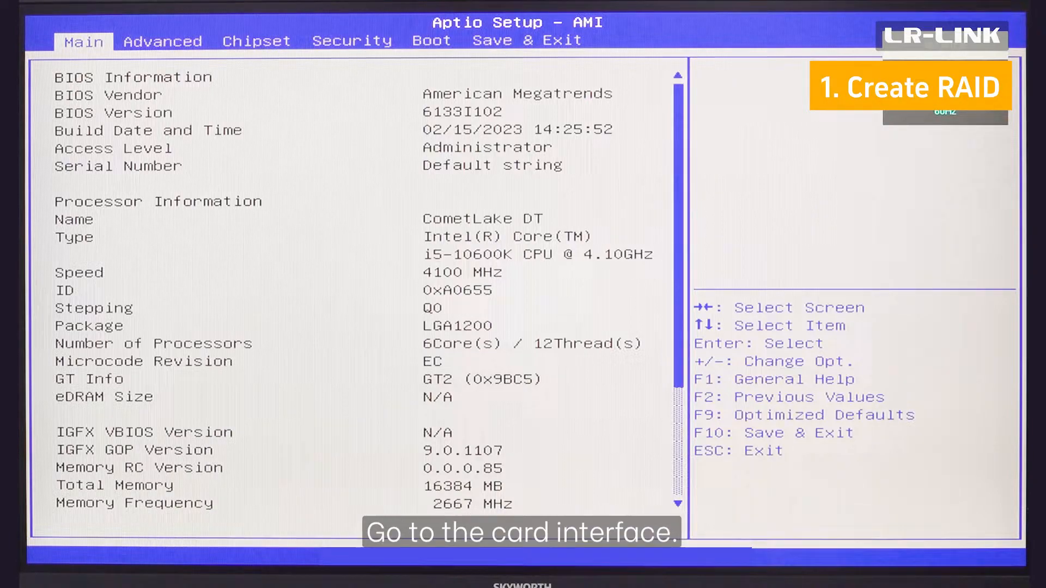
left_click(162, 40)
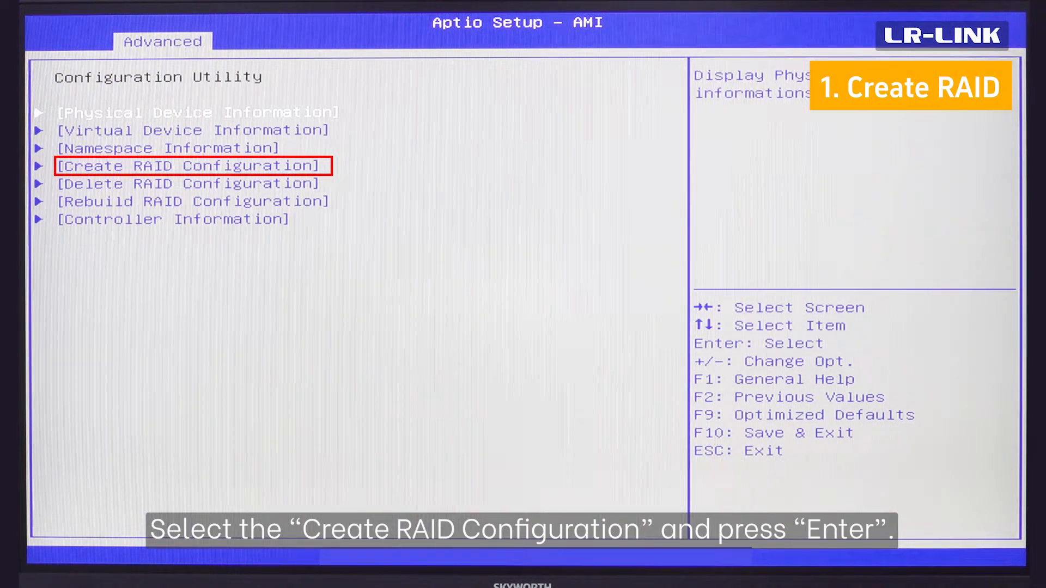
key("Up")
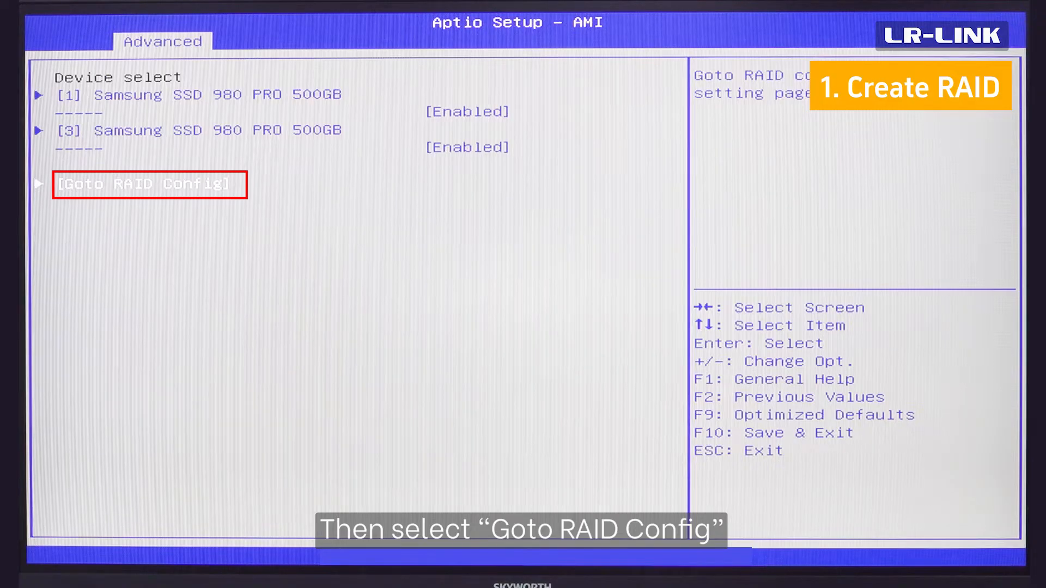
left_click(149, 184)
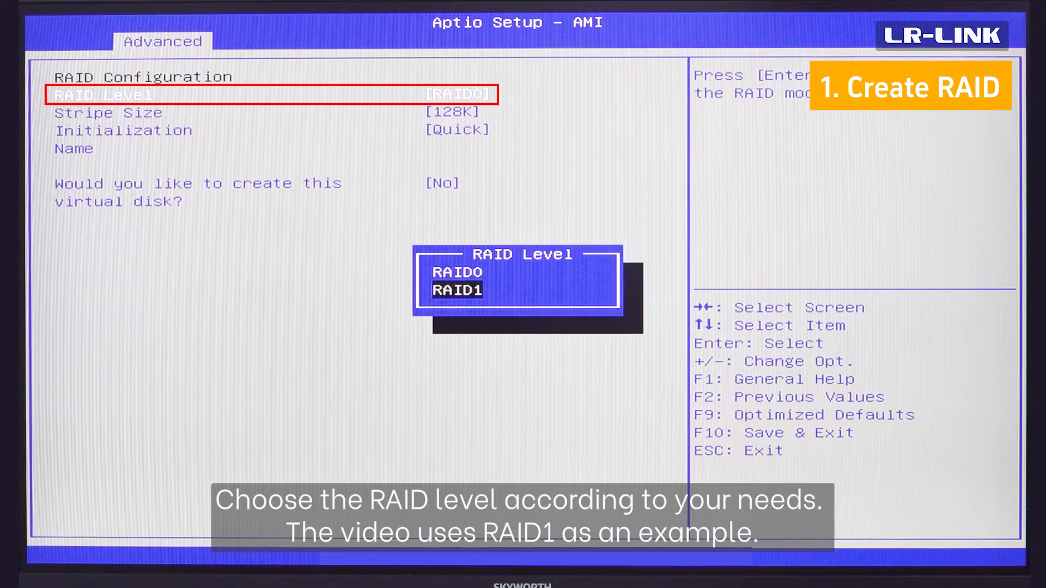
Set RAID Level to RAID1, confirm the data-loss warning, and accept the virtual disk
left_click(457, 290)
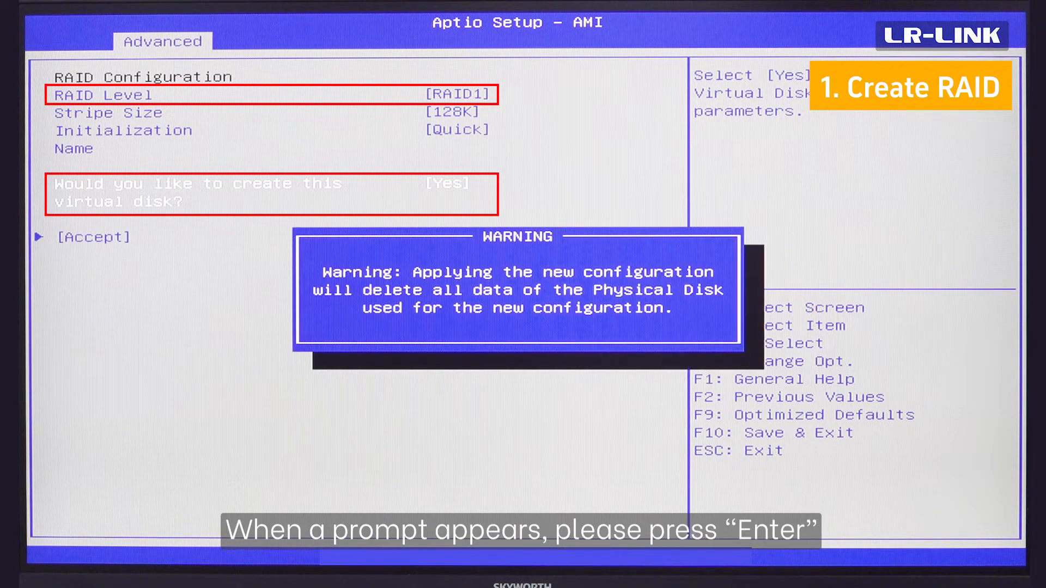
key("Enter")
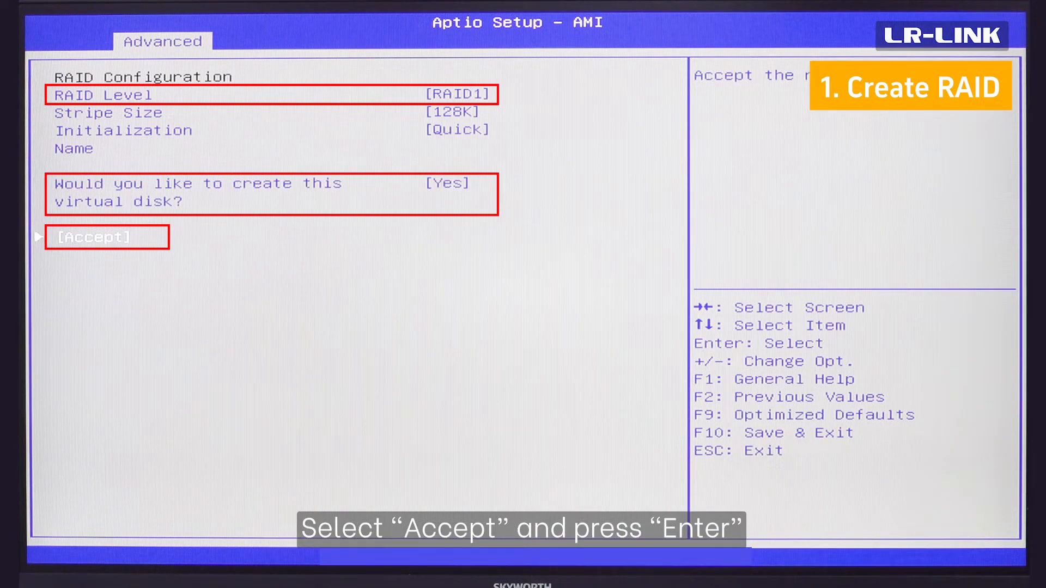
key("enter")
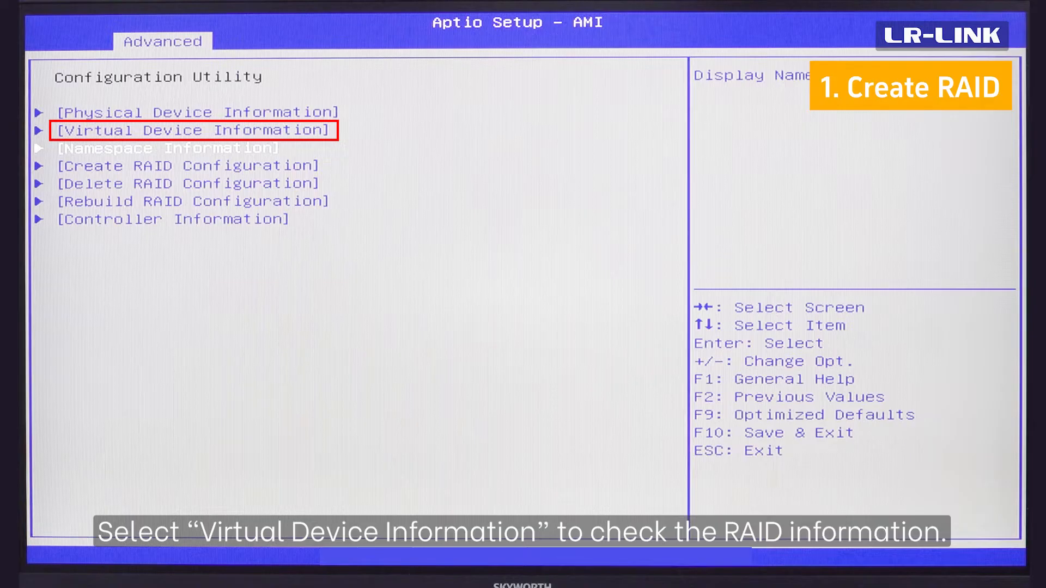
Open Virtual Device Information to check the new virtual disk New_VD
left_click(193, 130)
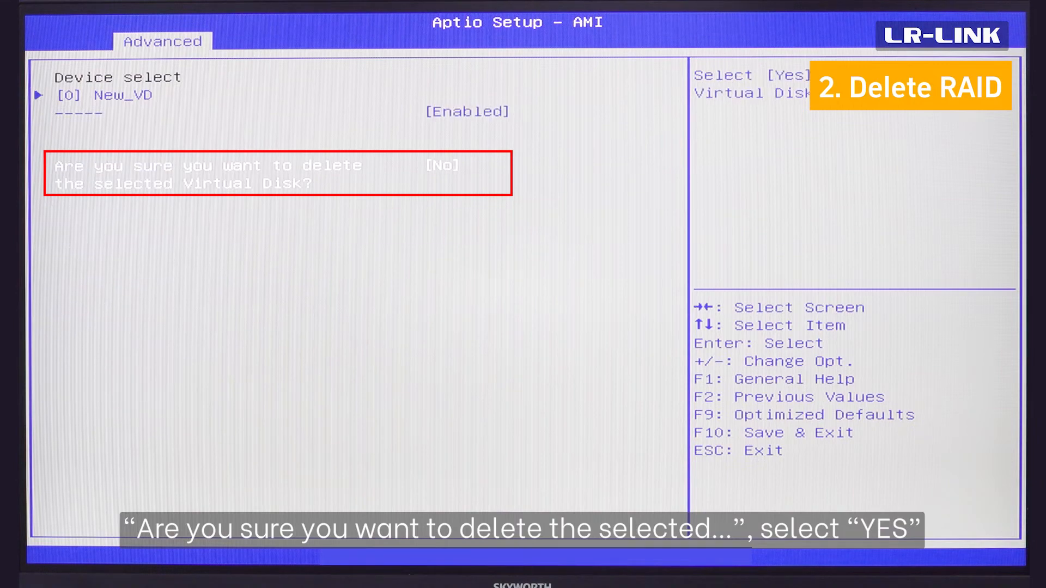
Confirm Yes to delete New_VD, accept the deletion, and dismiss the success message
left_click(442, 165)
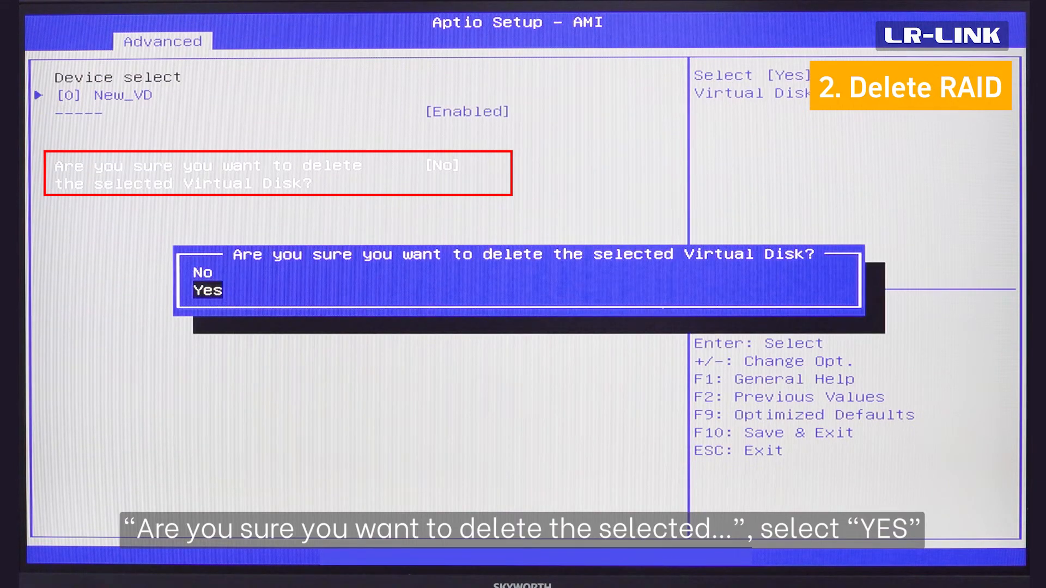
left_click(207, 289)
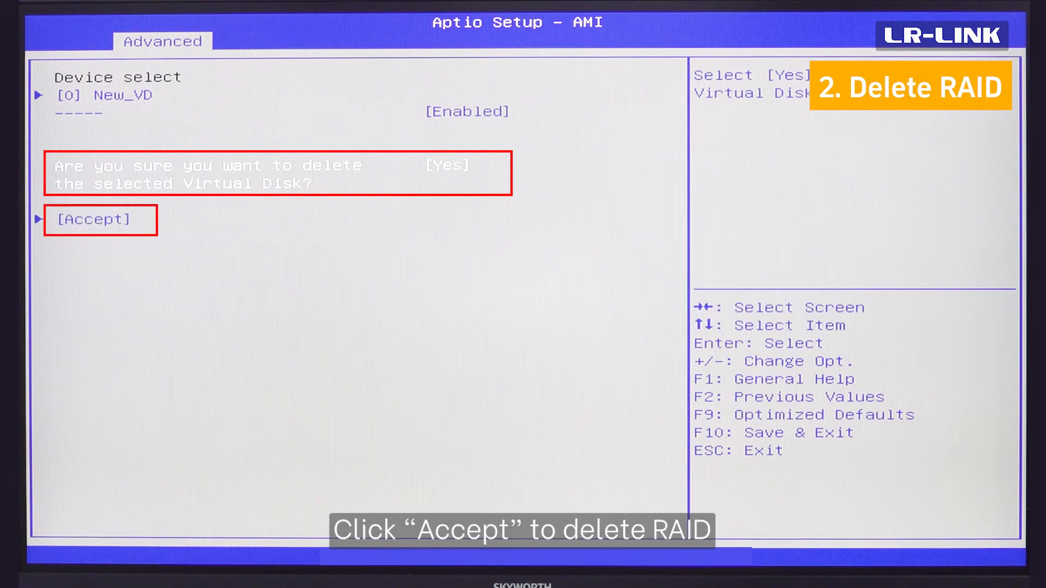
left_click(93, 220)
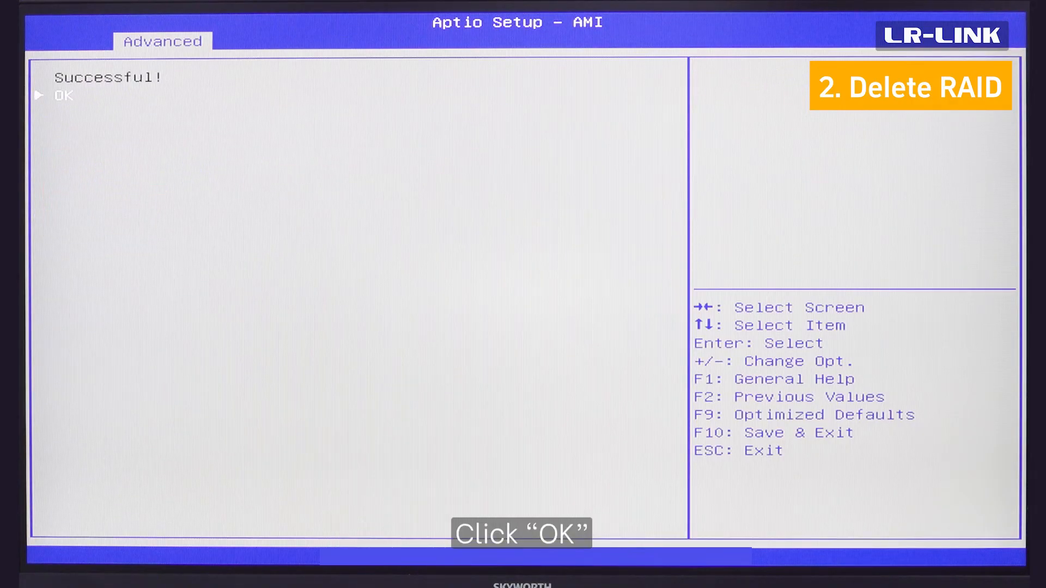
left_click(63, 96)
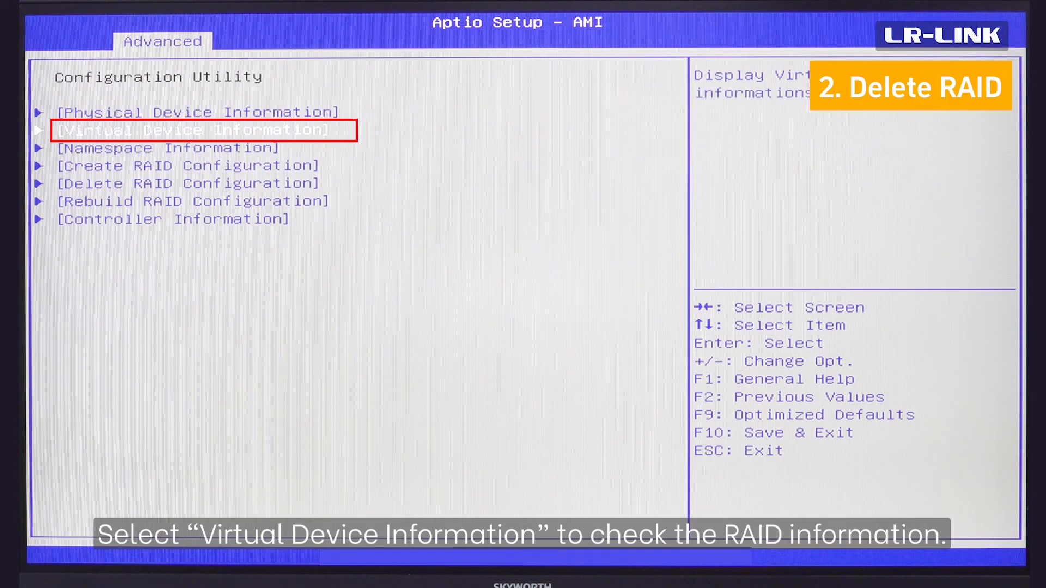